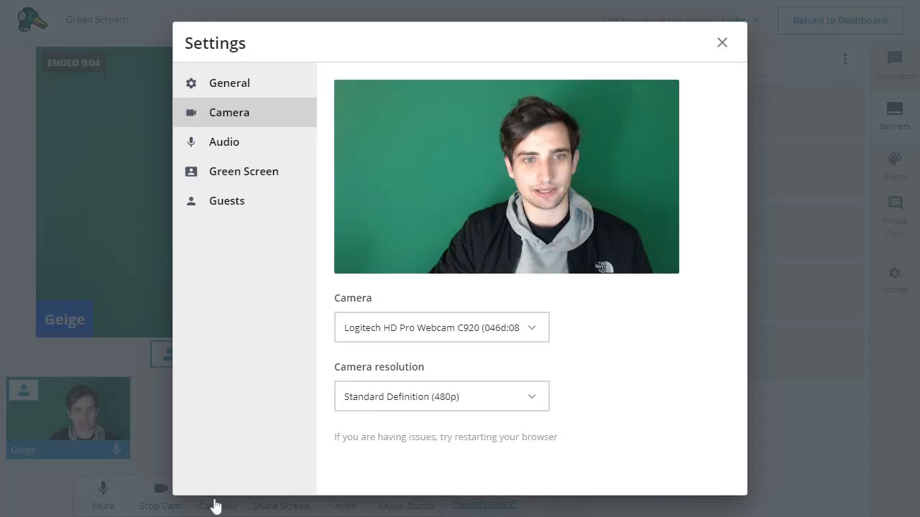
# - Show the Green Screen settings with the camera preview and no virtual background applied
pyautogui.click(243, 171)
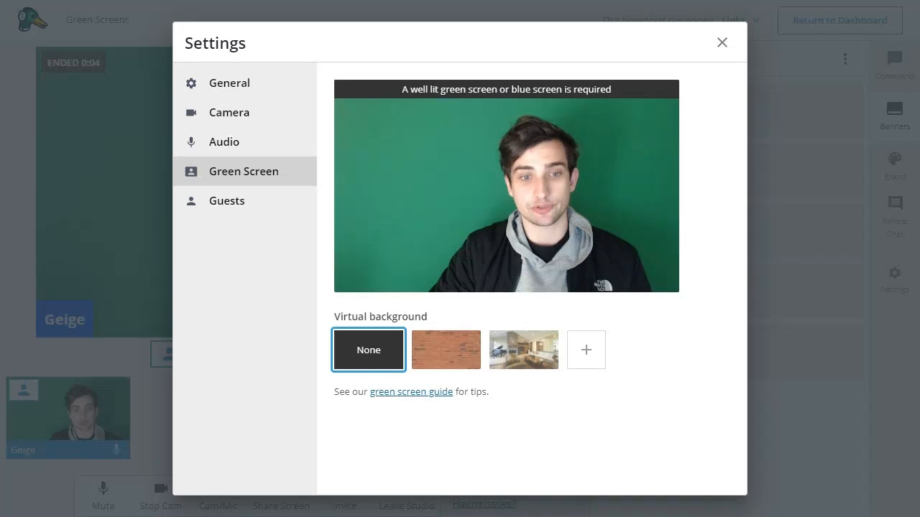
pyautogui.moveTo(446, 350)
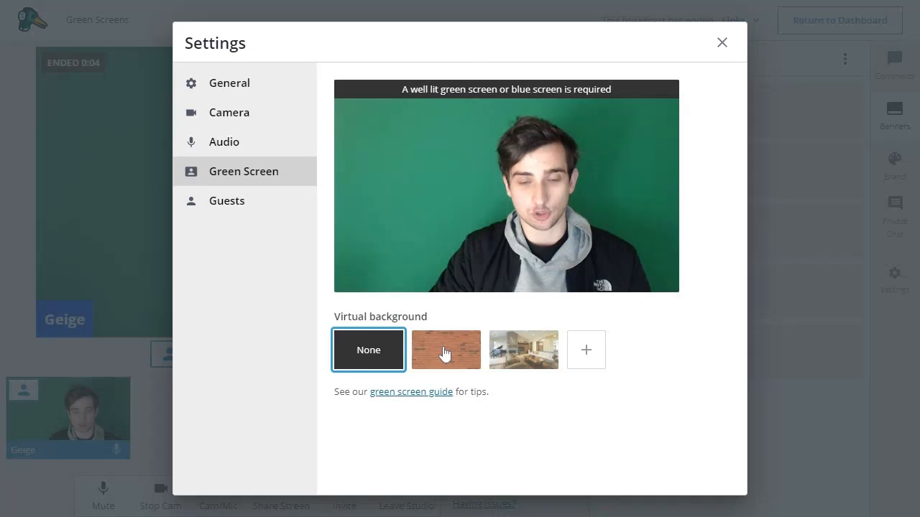
# - Try the brick wall background, then apply the living-room virtual background behind the speaker
pyautogui.click(445, 351)
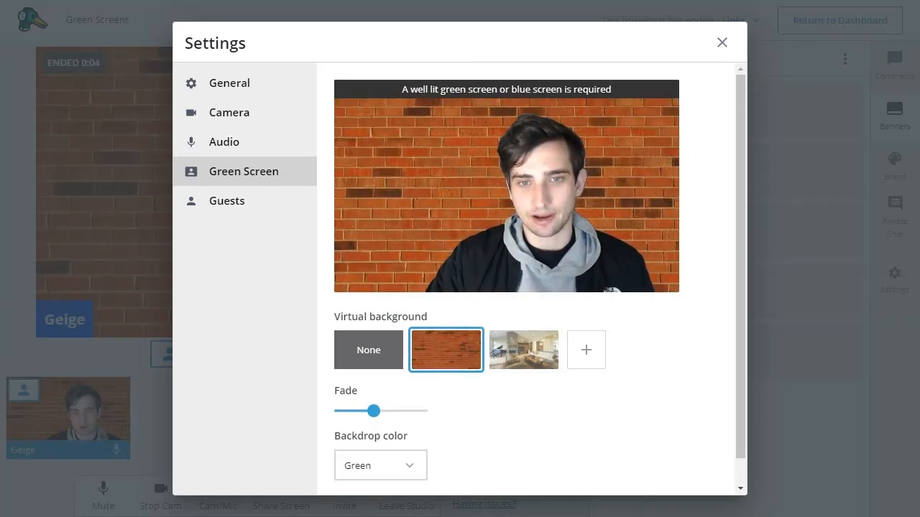
pyautogui.click(523, 351)
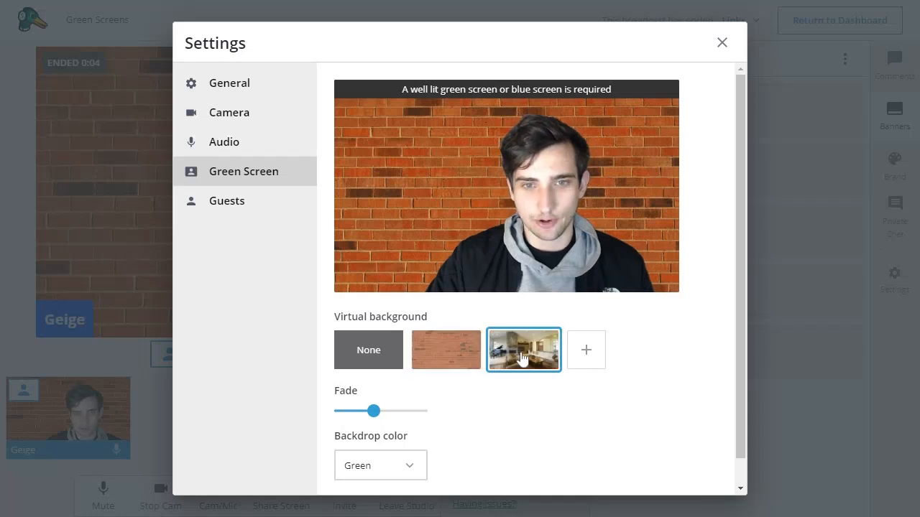
pyautogui.click(523, 351)
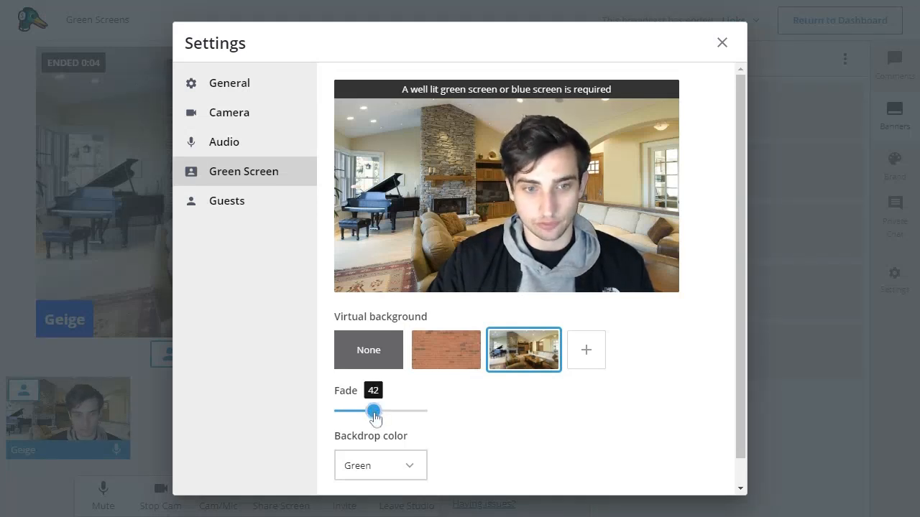
# - Sweep the background fade between 0 and 100, settle it at 45, and return to the studio
pyautogui.moveTo(374, 411); pyautogui.dragTo(365, 412)
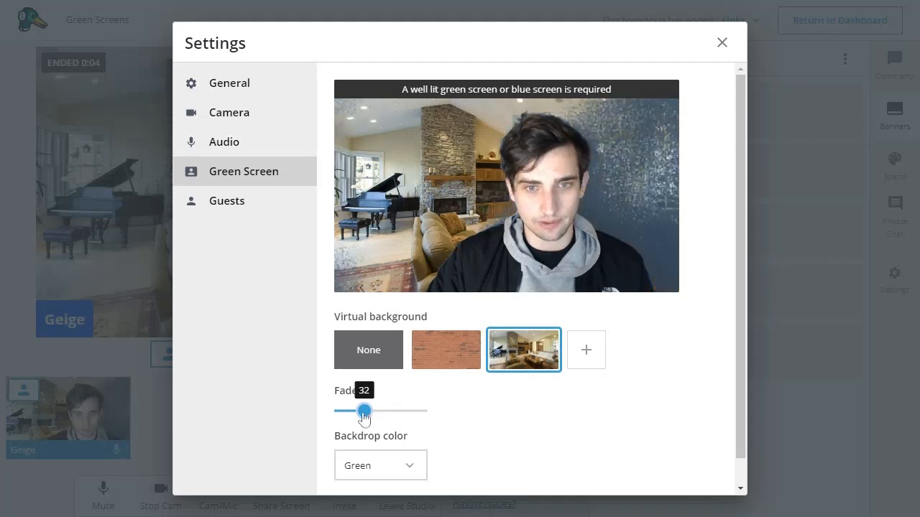
pyautogui.moveTo(365, 411); pyautogui.dragTo(342, 411)
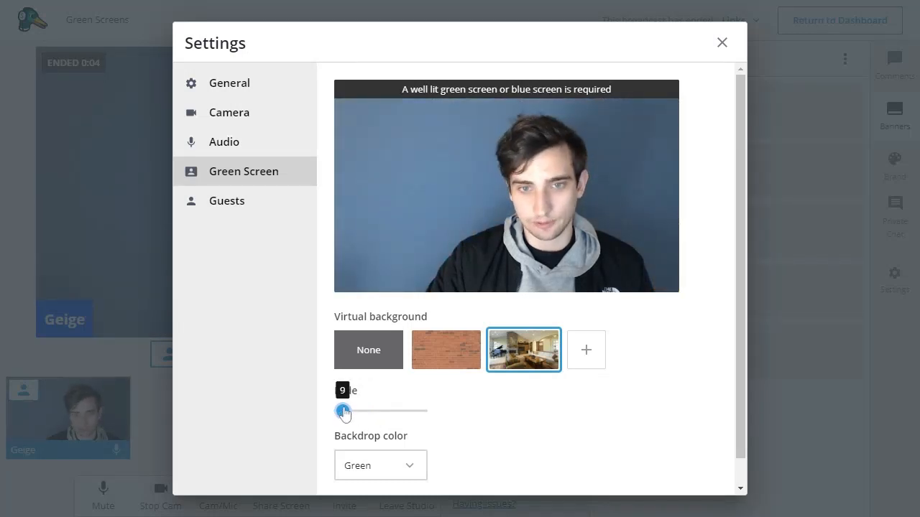
pyautogui.moveTo(345, 411); pyautogui.dragTo(429, 411)
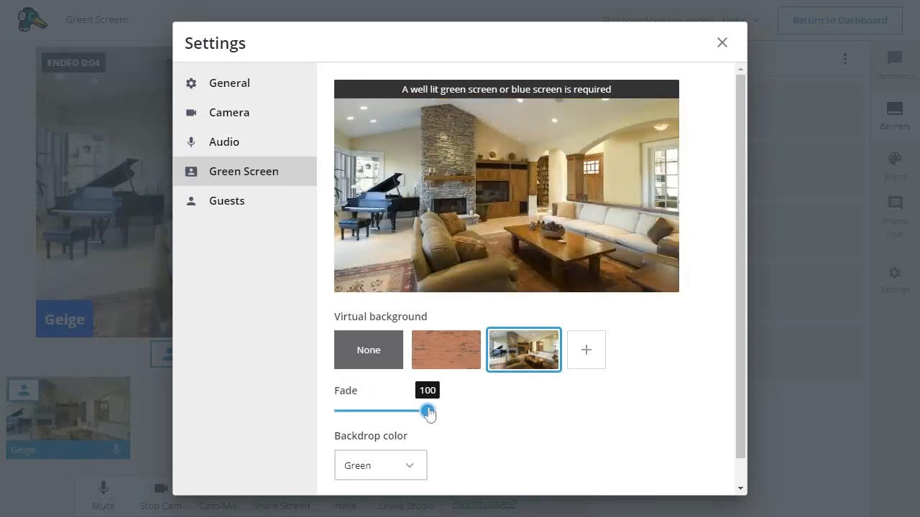
pyautogui.moveTo(428, 411); pyautogui.dragTo(426, 411)
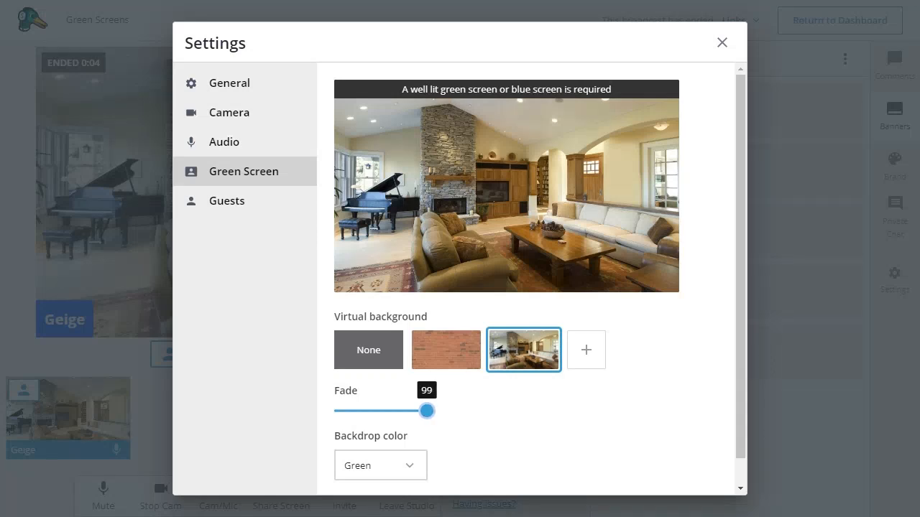
pyautogui.moveTo(426, 410); pyautogui.dragTo(386, 411)
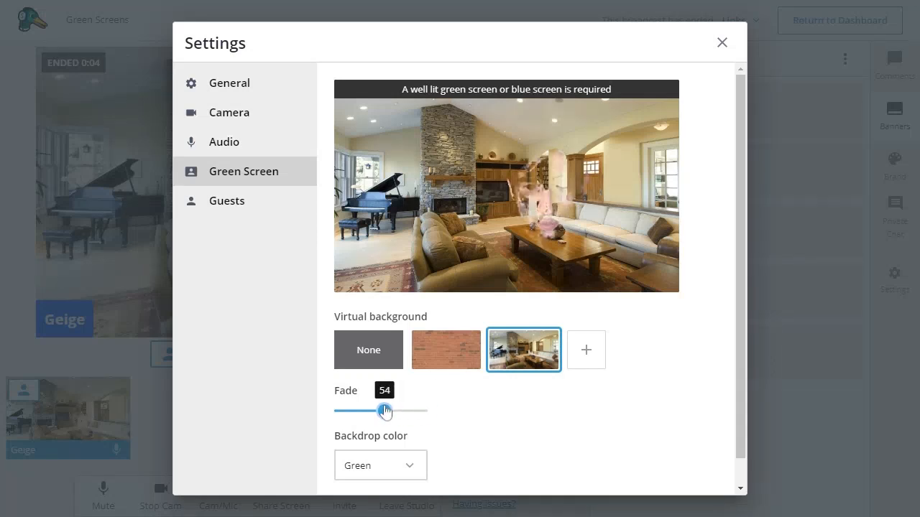
pyautogui.moveTo(384, 411); pyautogui.dragTo(369, 411)
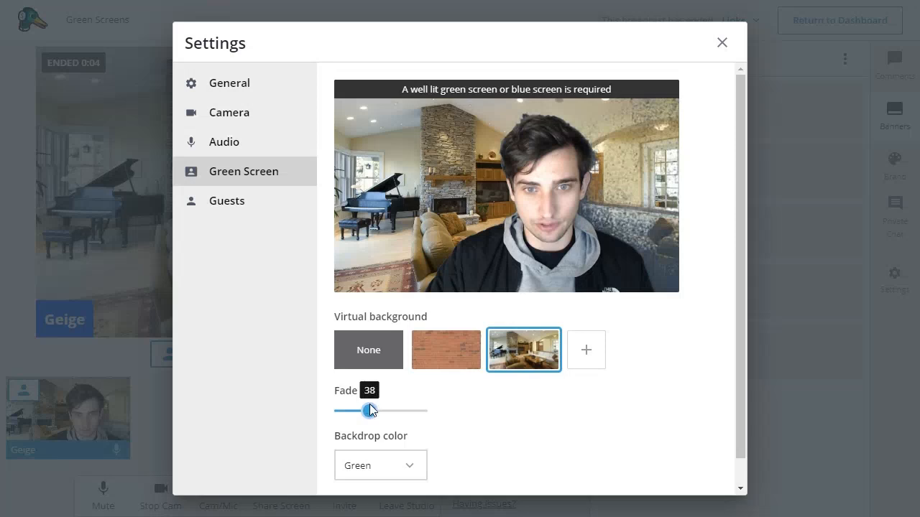
pyautogui.moveTo(368, 411); pyautogui.dragTo(375, 411)
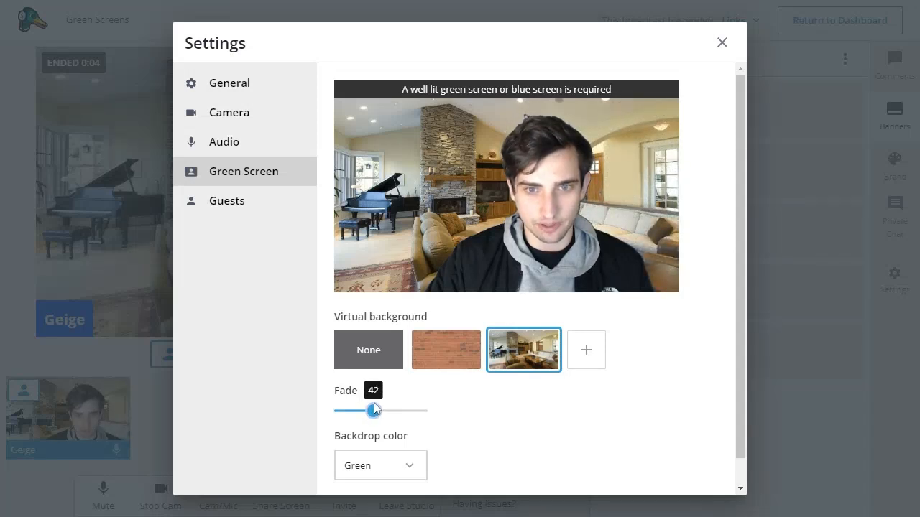
pyautogui.moveTo(373, 409); pyautogui.dragTo(380, 410)
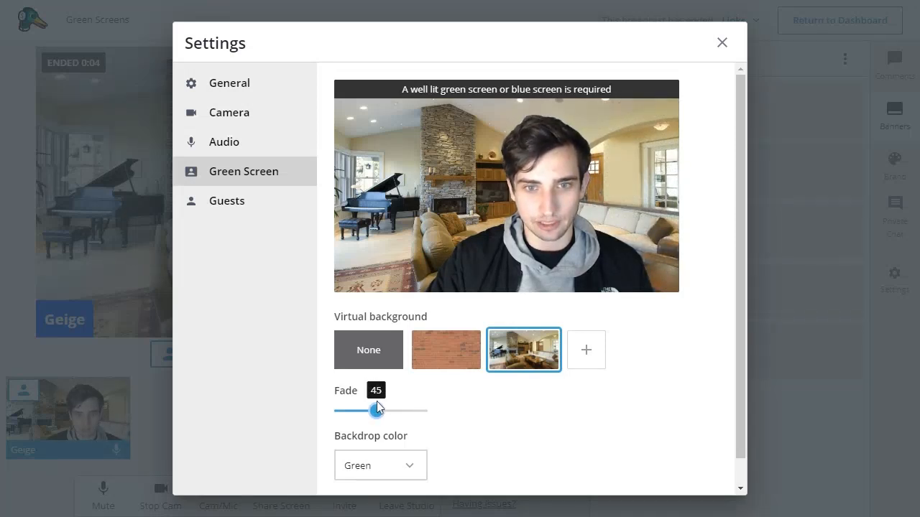
pyautogui.moveTo(463, 440)
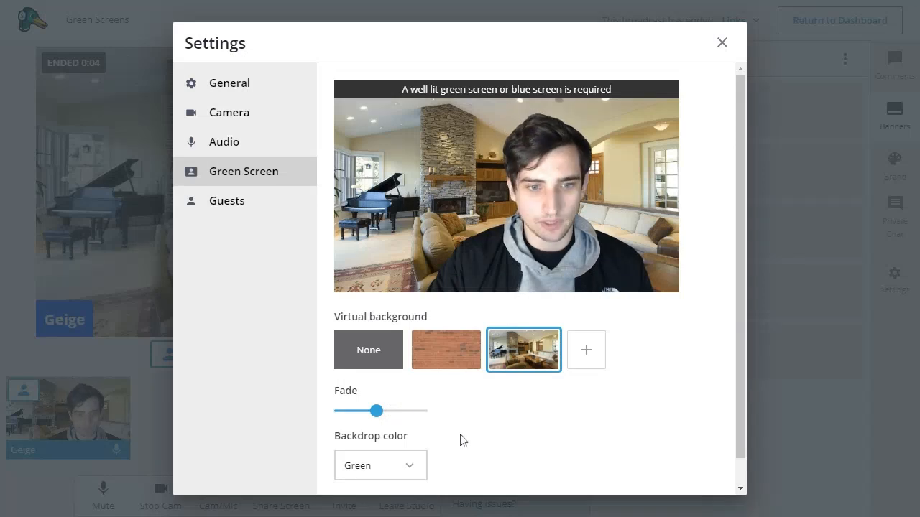
pyautogui.scroll(-3)
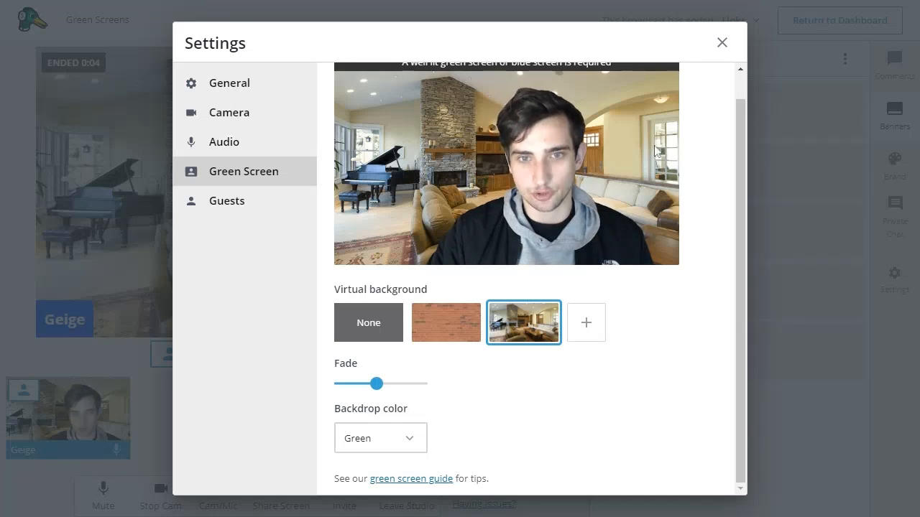
pyautogui.click(722, 42)
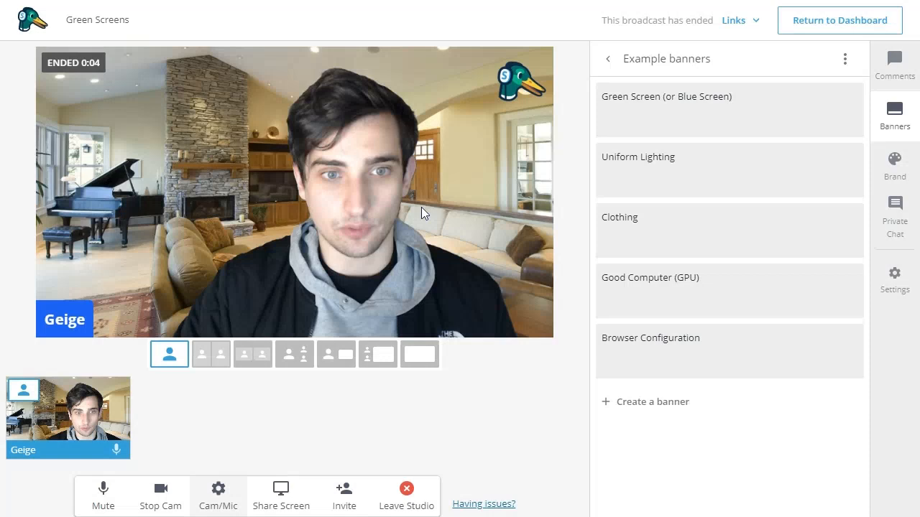
pyautogui.moveTo(606, 142)
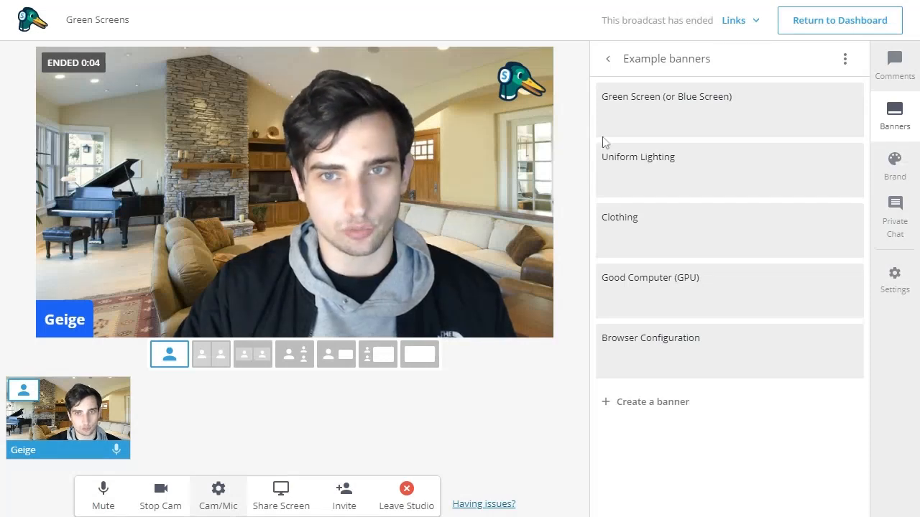
pyautogui.moveTo(728, 109)
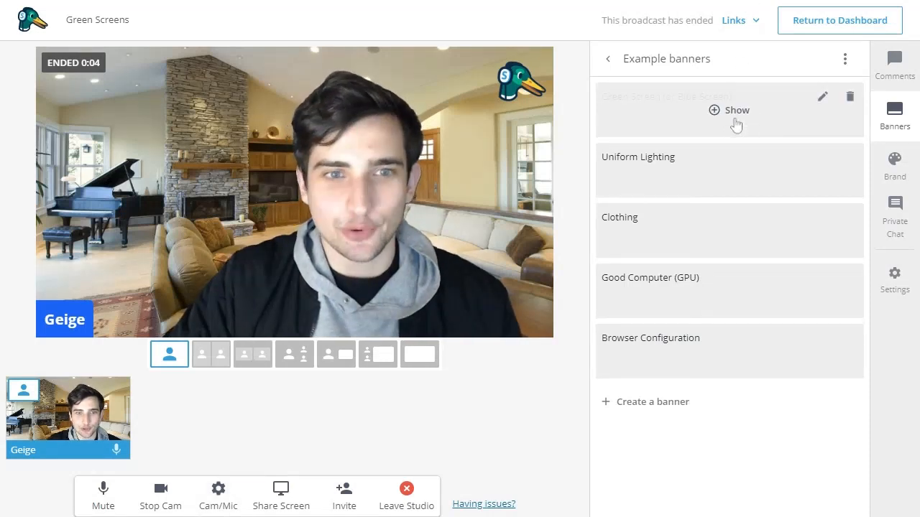
# - Show the Green Screen (or Blue Screen) banner, then replace it with Uniform Lighting
pyautogui.click(728, 109)
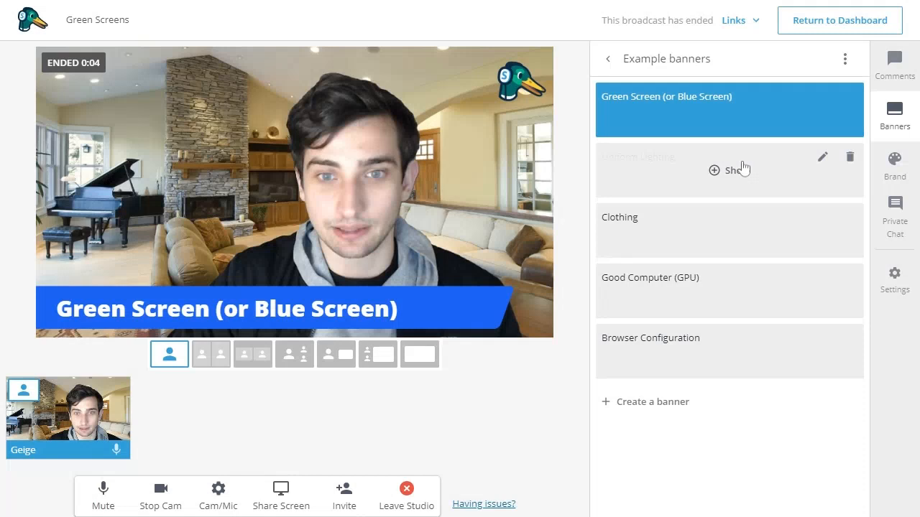
pyautogui.click(729, 169)
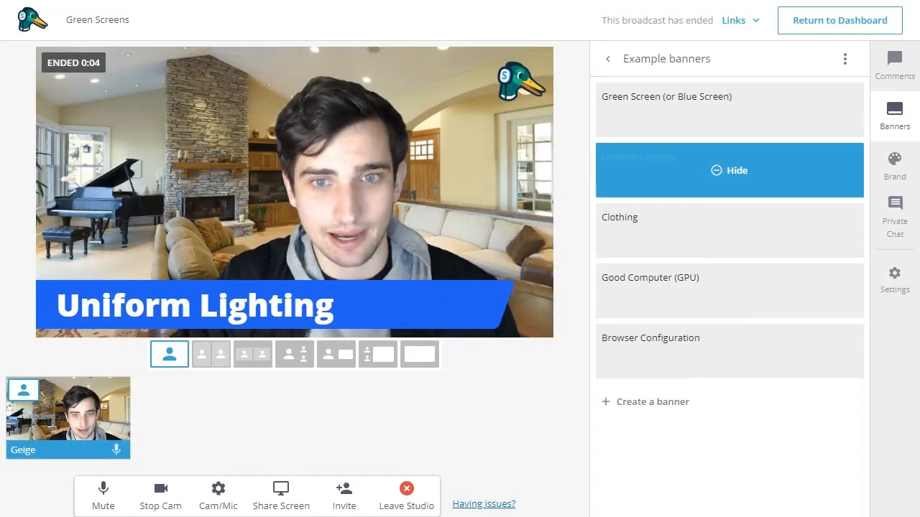
# - Swap the Uniform Lighting banner for the Clothing banner
pyautogui.click(729, 230)
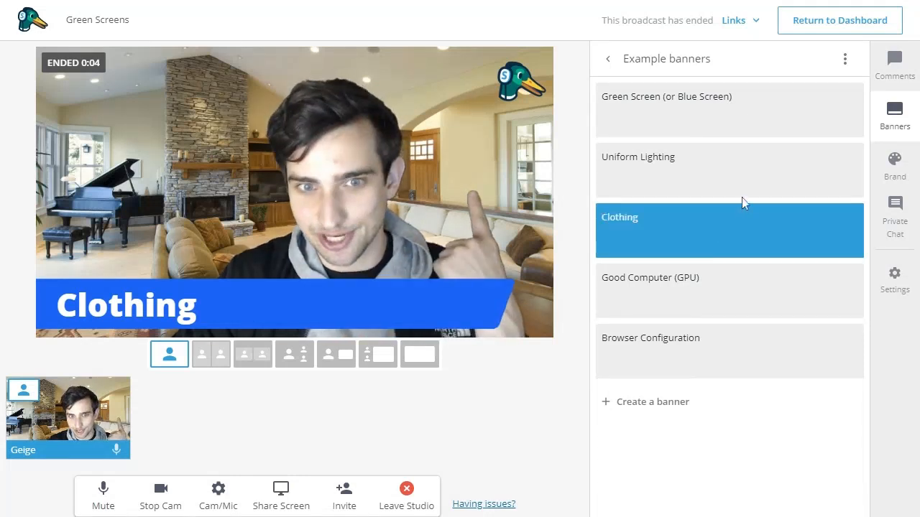
pyautogui.moveTo(722, 207)
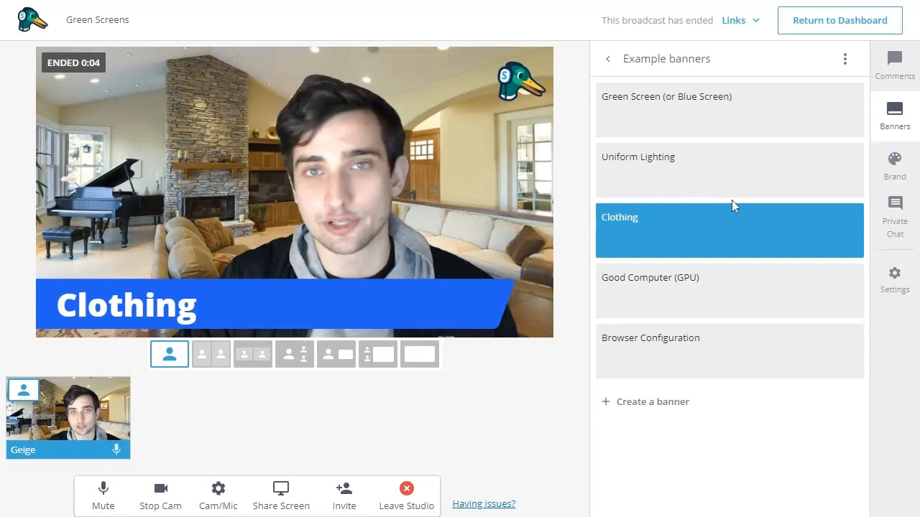
pyautogui.moveTo(733, 204)
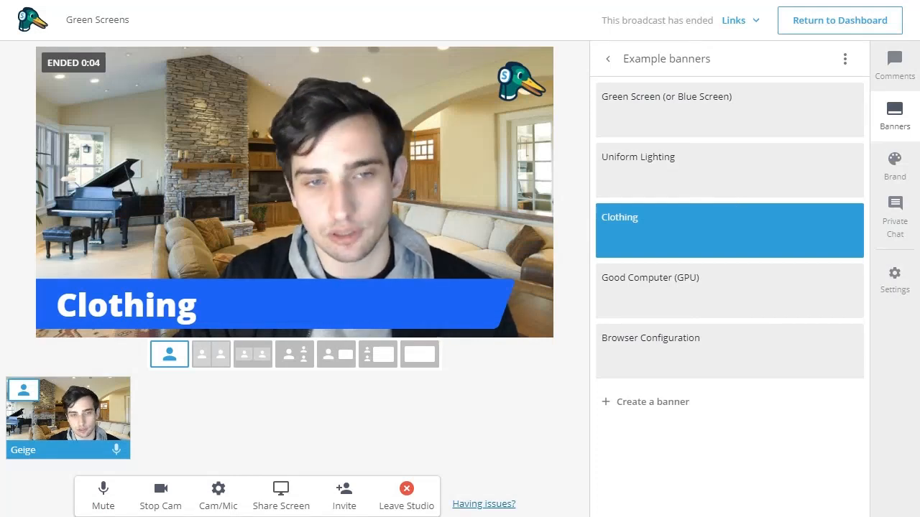
pyautogui.moveTo(727, 169)
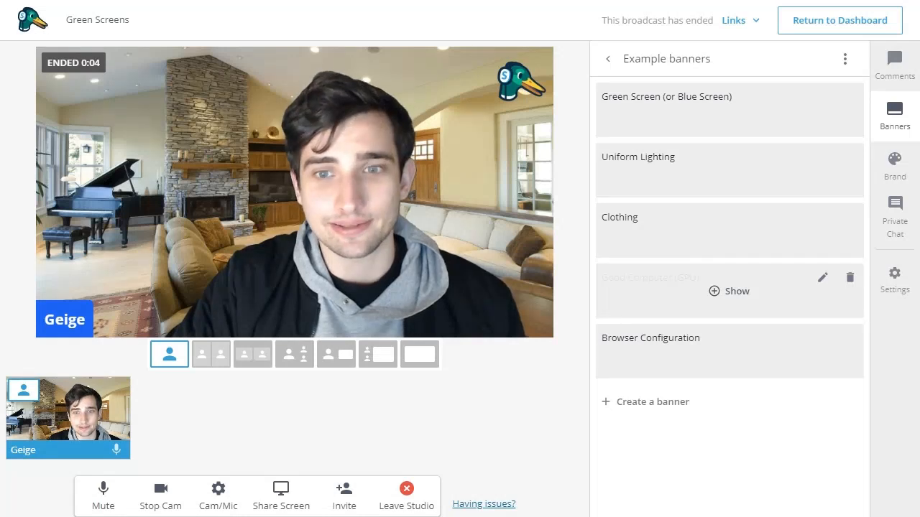
# - Show the Good Computer (GPU) banner, then switch to Browser Configuration
pyautogui.click(729, 290)
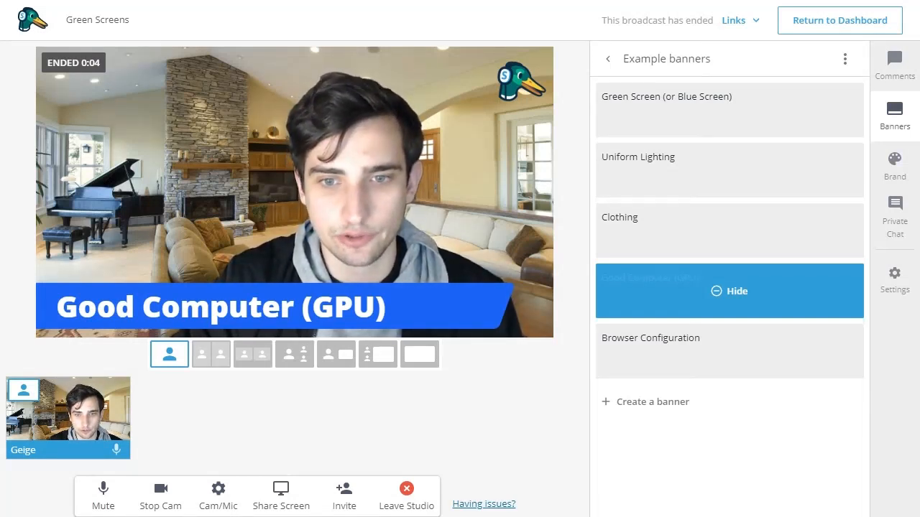
pyautogui.click(729, 351)
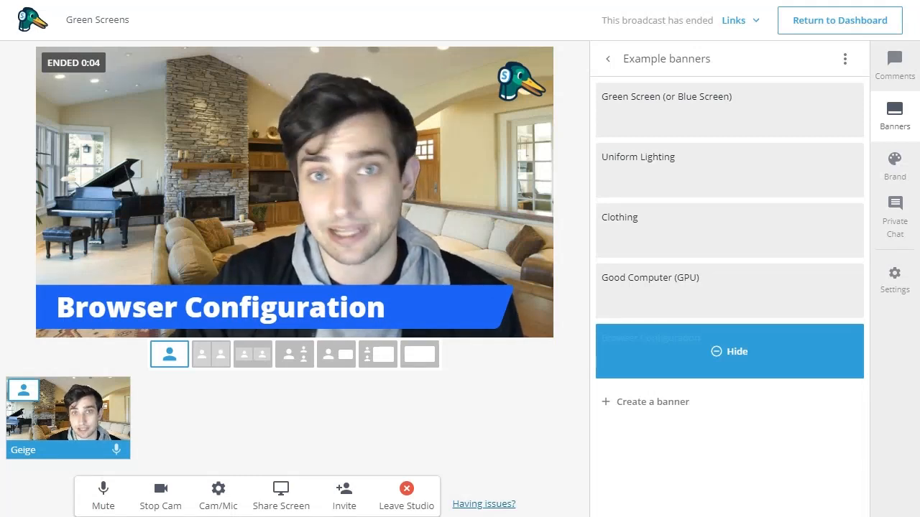
# - Hide the Browser Configuration banner, leaving the video with no banner
pyautogui.click(727, 351)
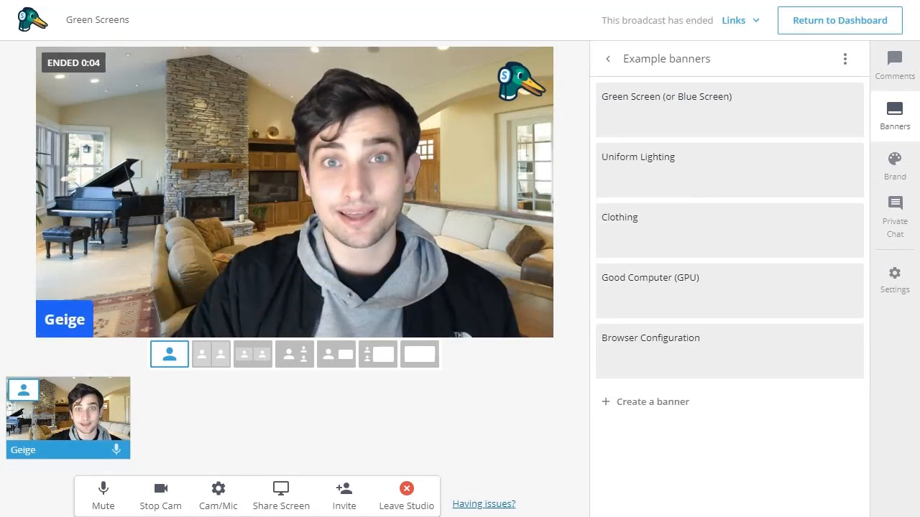